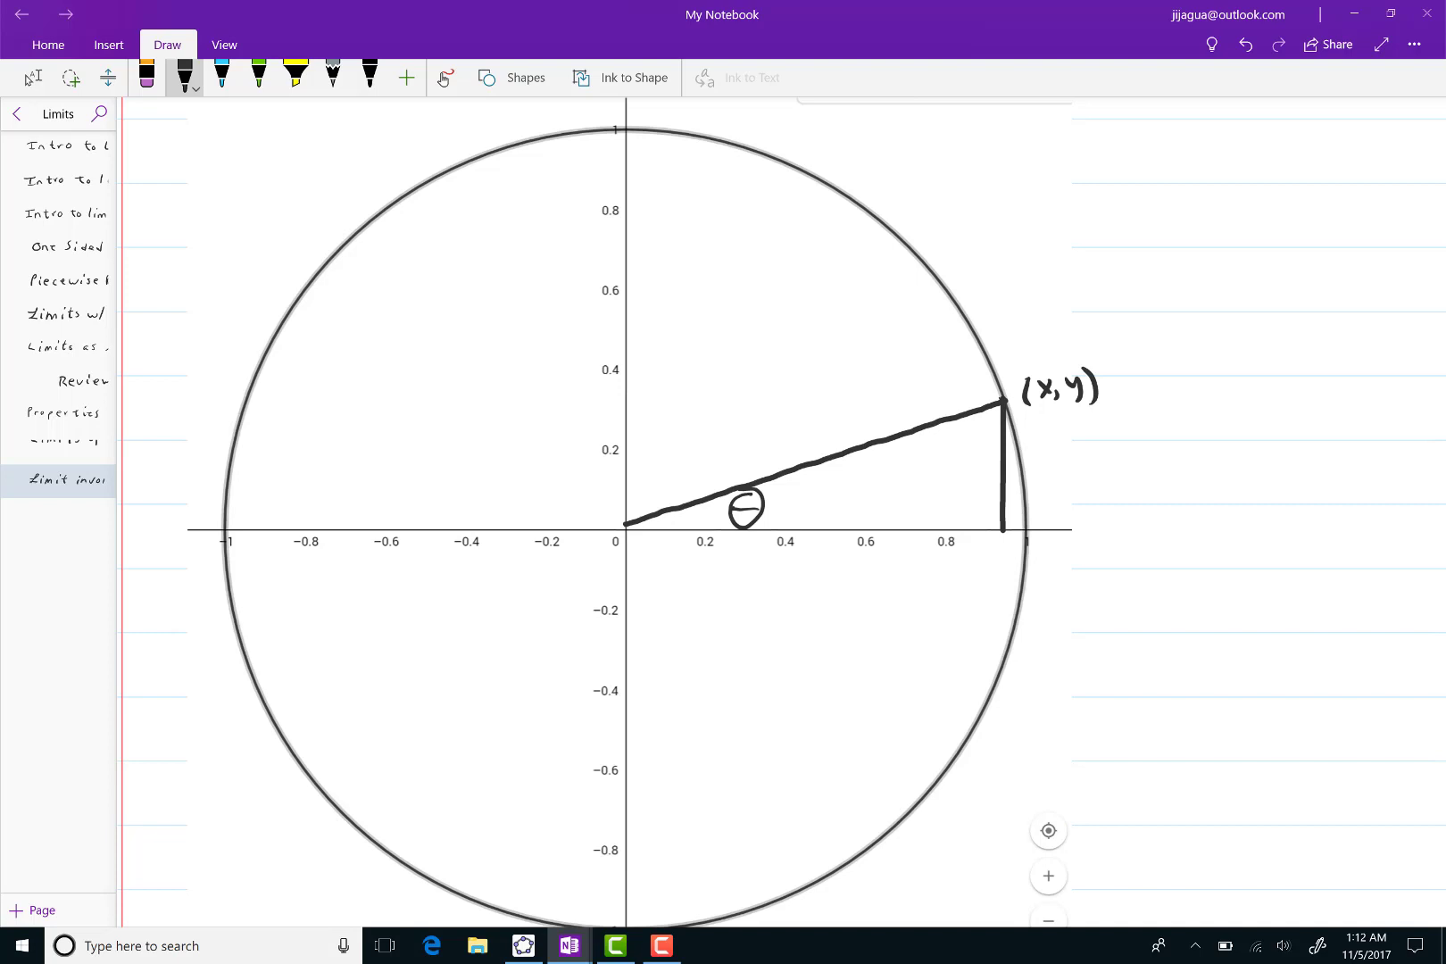
Label the base x and hypotenuse 1, mark θ, and write sin θ = opp/hyp = y/1.
{"action": "left_click", "coordinate": [222, 75]}
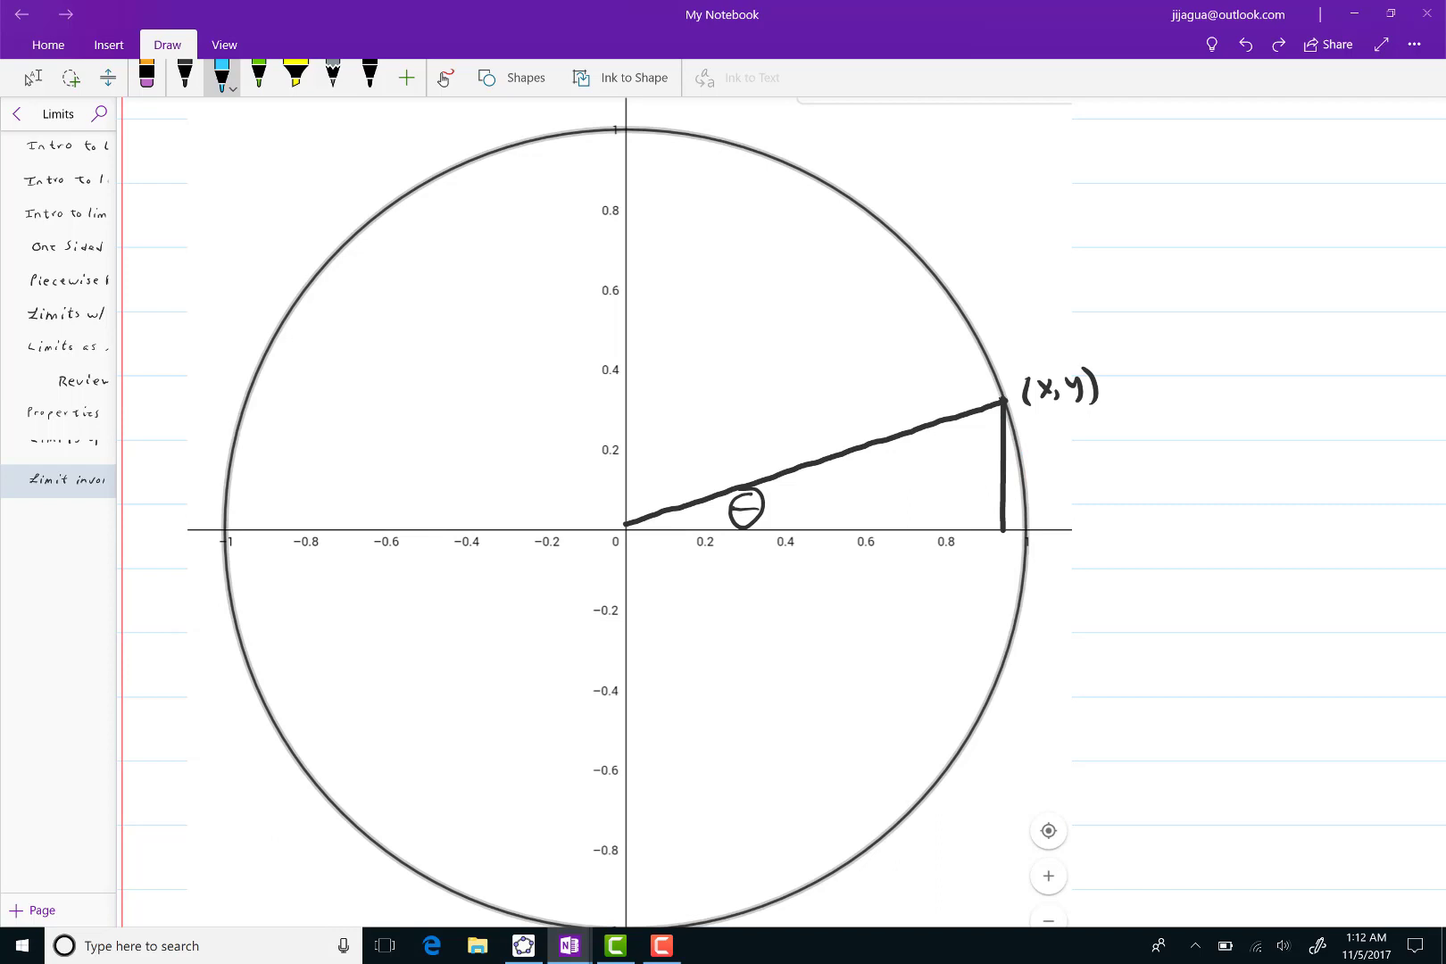
{"action": "left_click", "coordinate": [184, 77]}
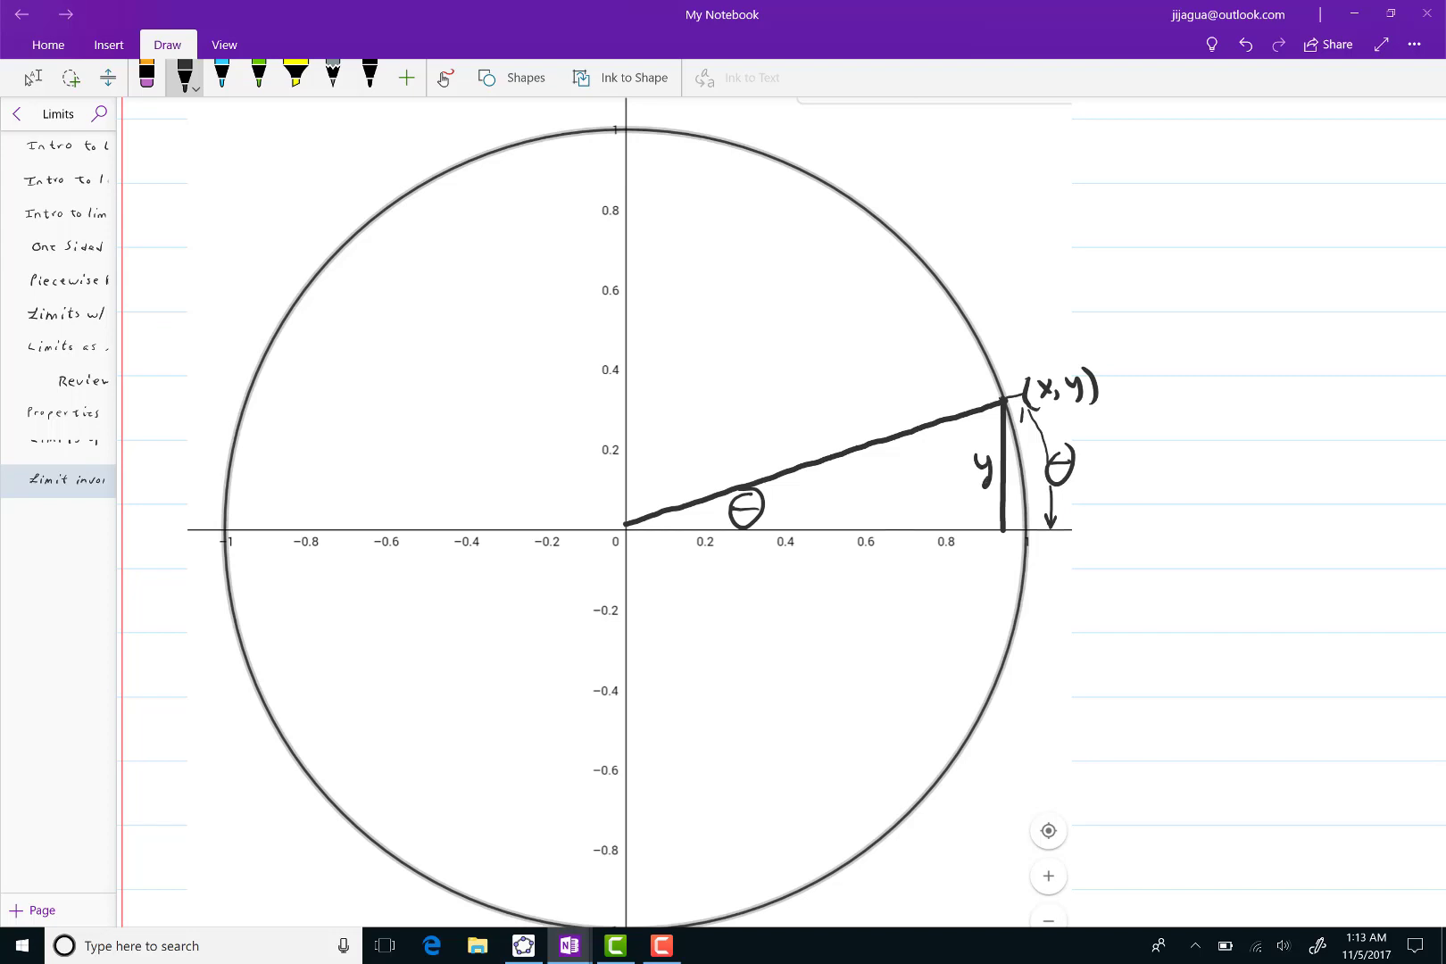
{"action": "type", "text": "x"}
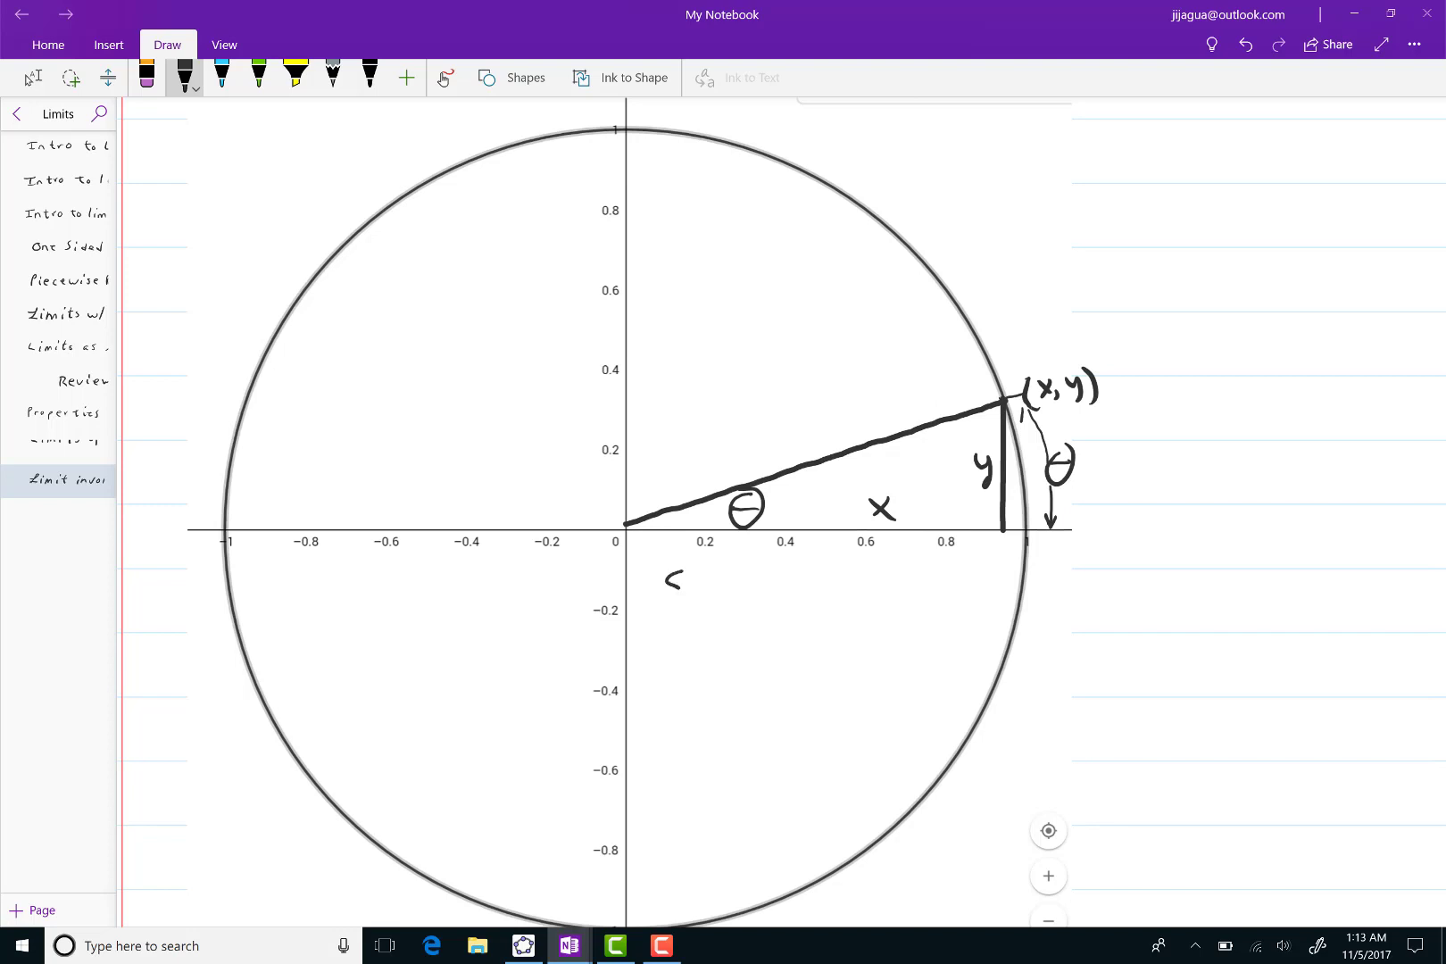
{"action": "type", "text": "Sinθ ="}
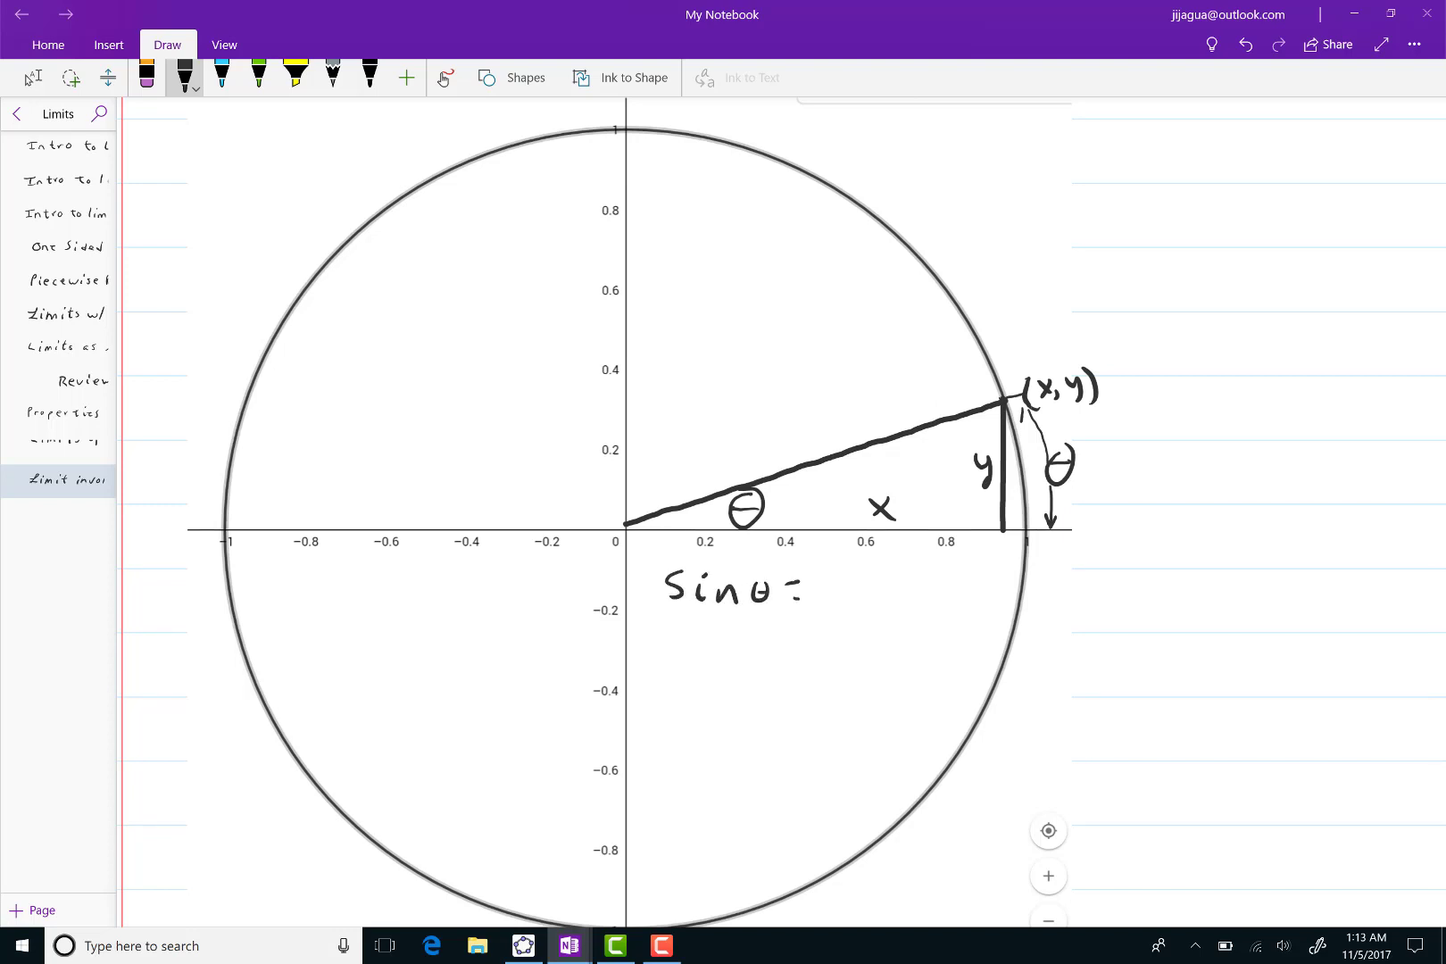
{"action": "type", "text": "opr"}
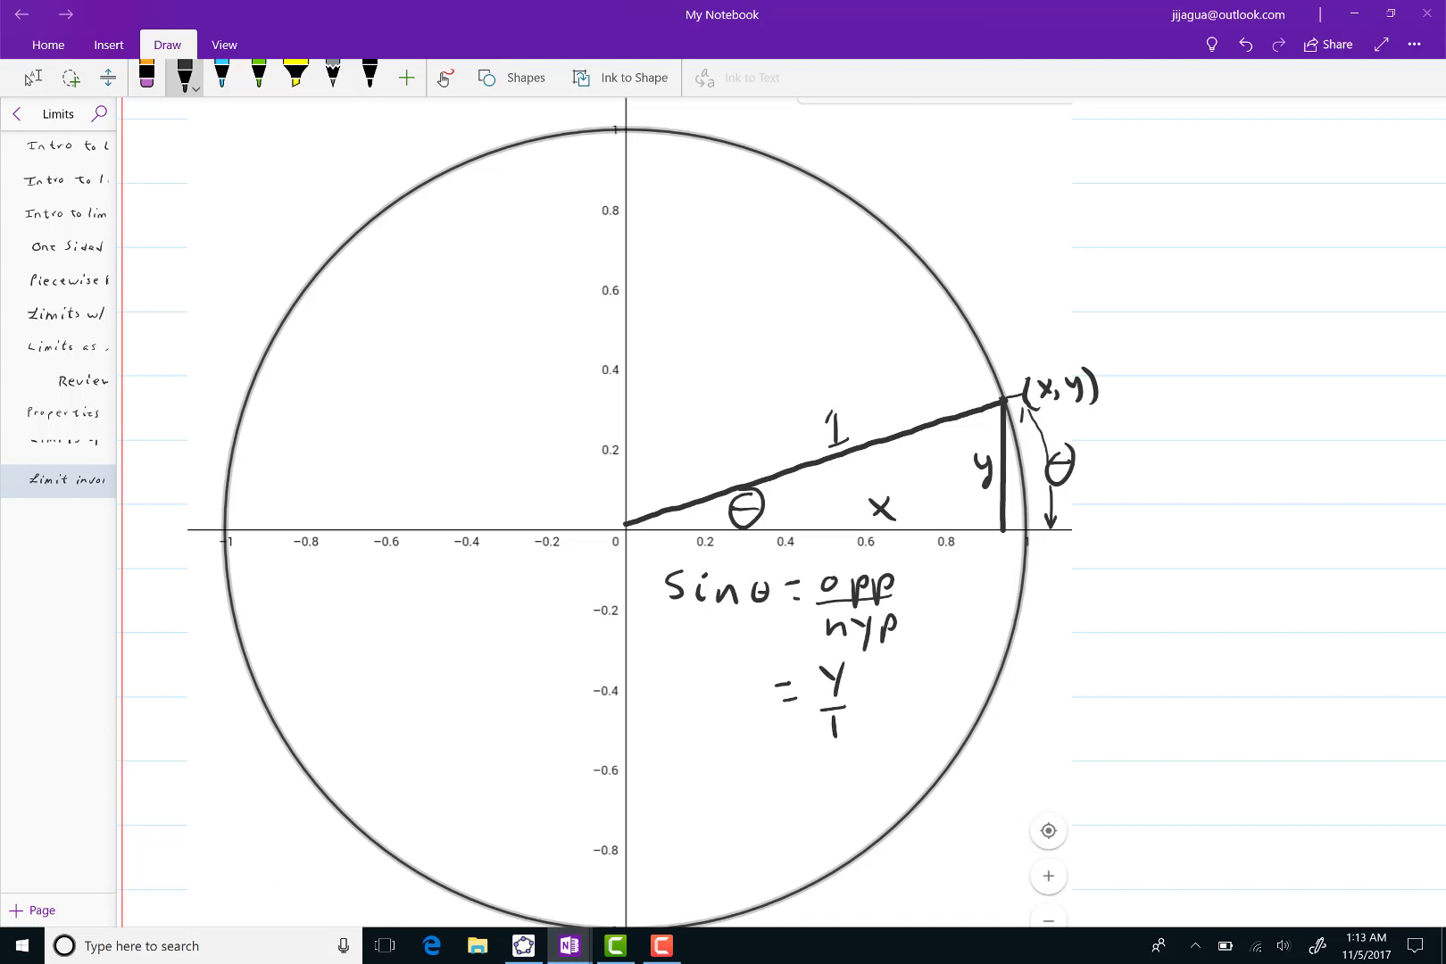
{"action": "left_click", "coordinate": [184, 71]}
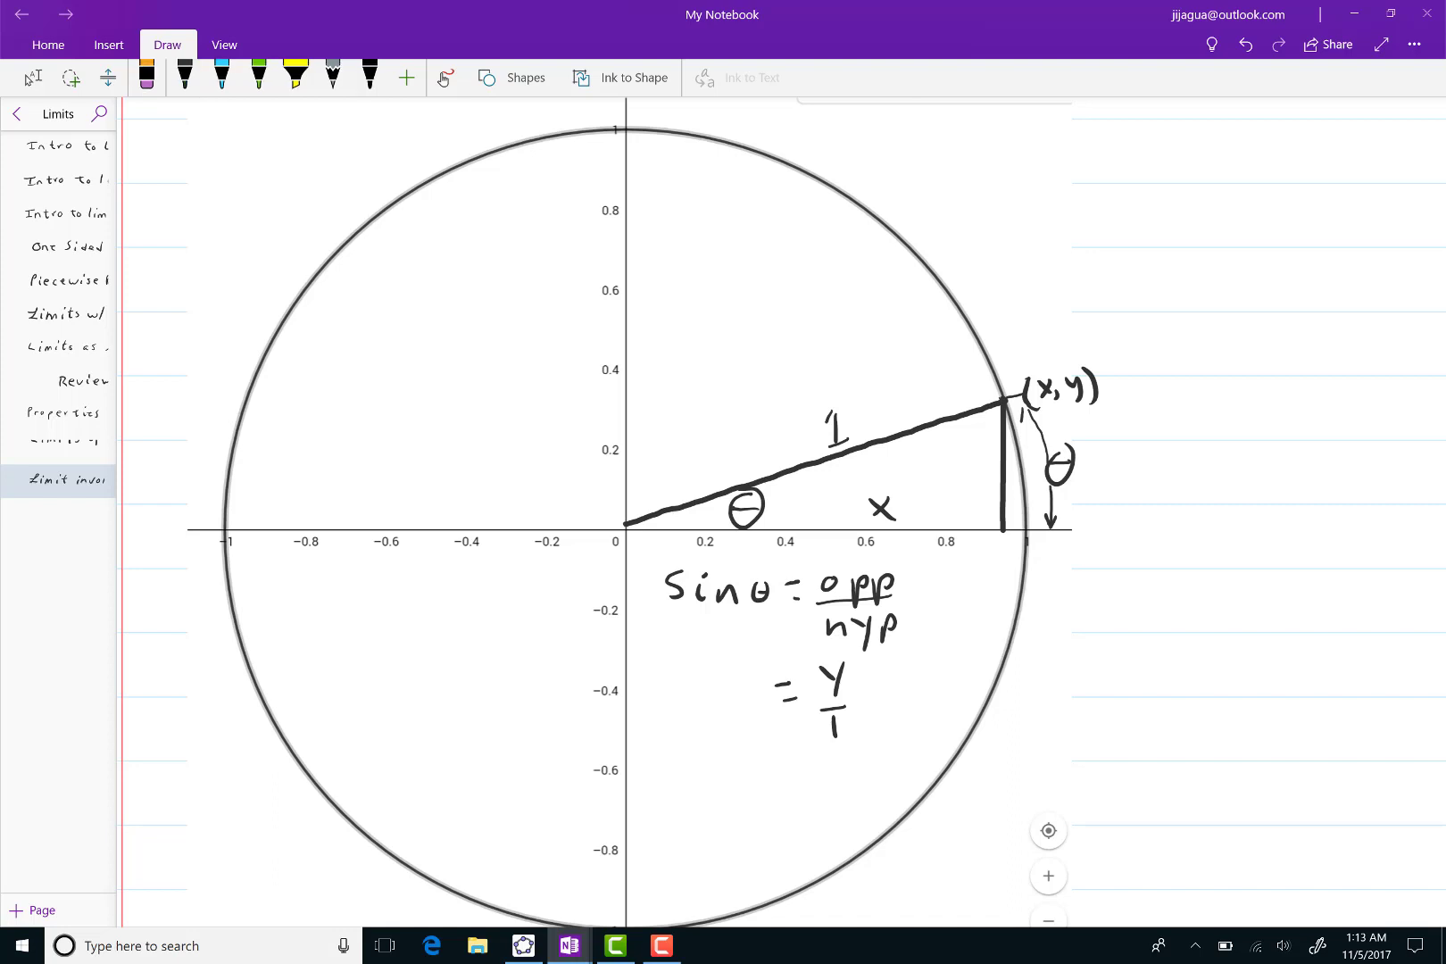
Label the vertical side sin θ and write sin θ < θ and sin θ/θ < 1 beside the circle.
{"action": "left_click", "coordinate": [184, 77]}
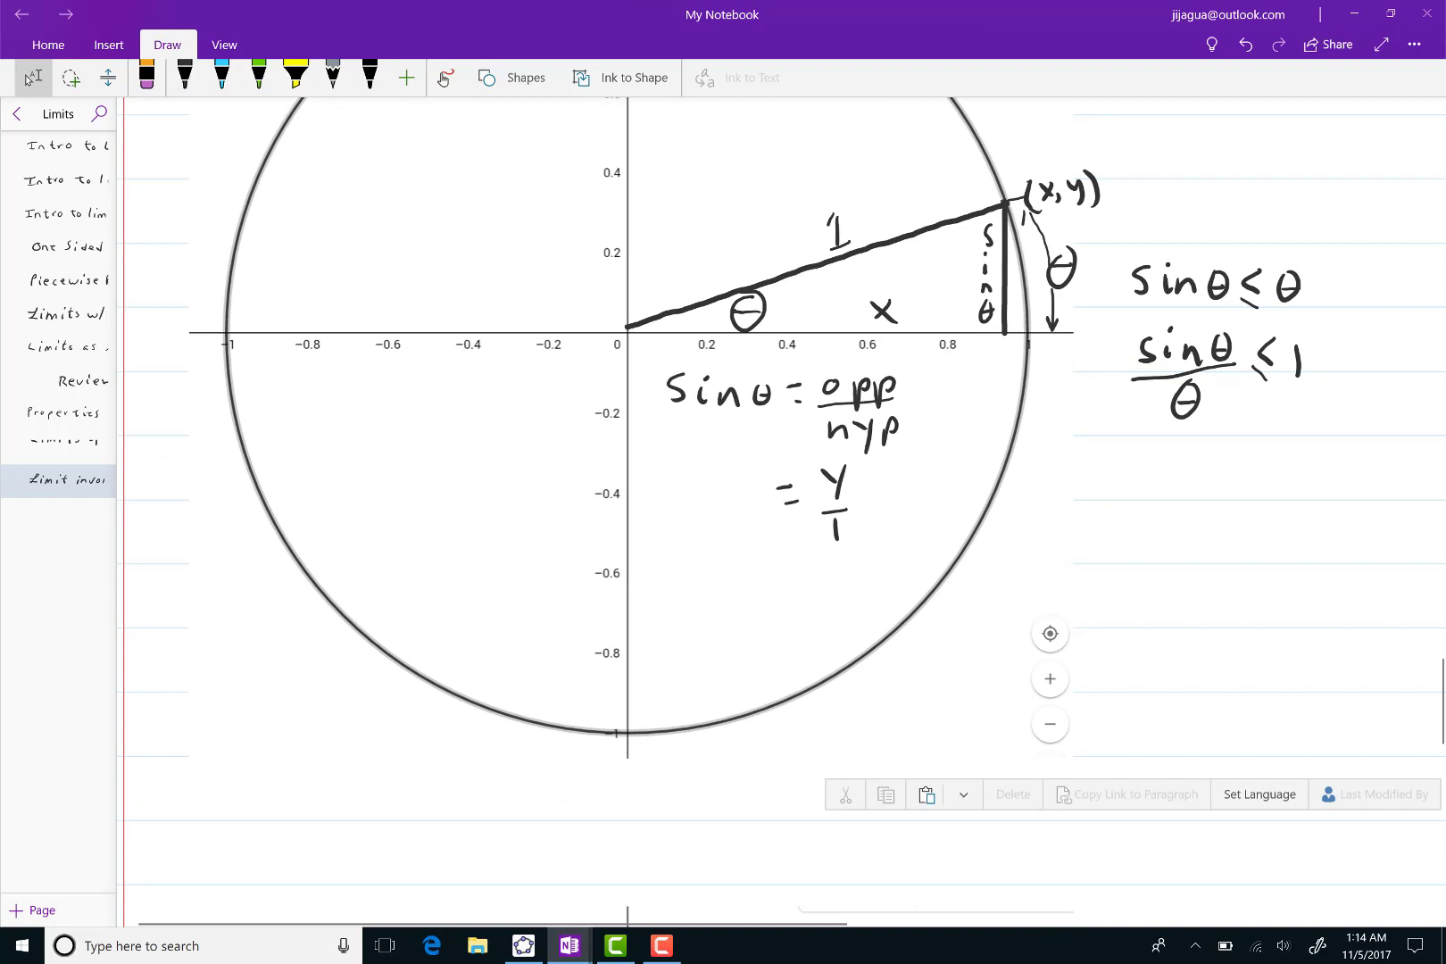
{"action": "scroll", "scroll_direction": "down", "scroll_amount": 3}
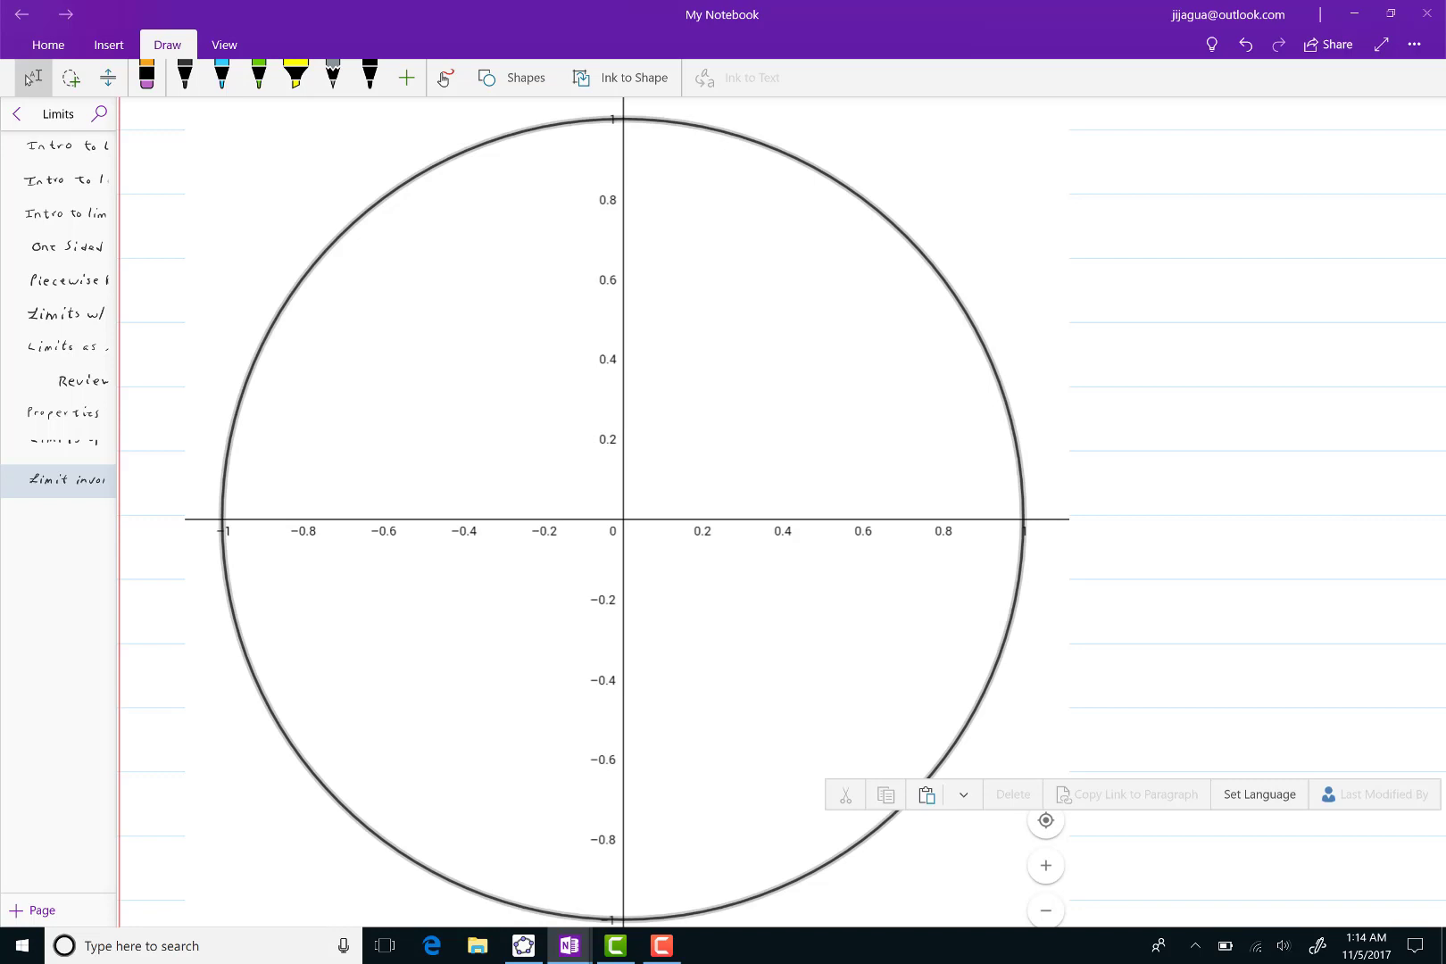
Ink a radius extended to a vertical tangent at x = 1, labelled θ, 1 and y'.
{"action": "left_click", "coordinate": [184, 76]}
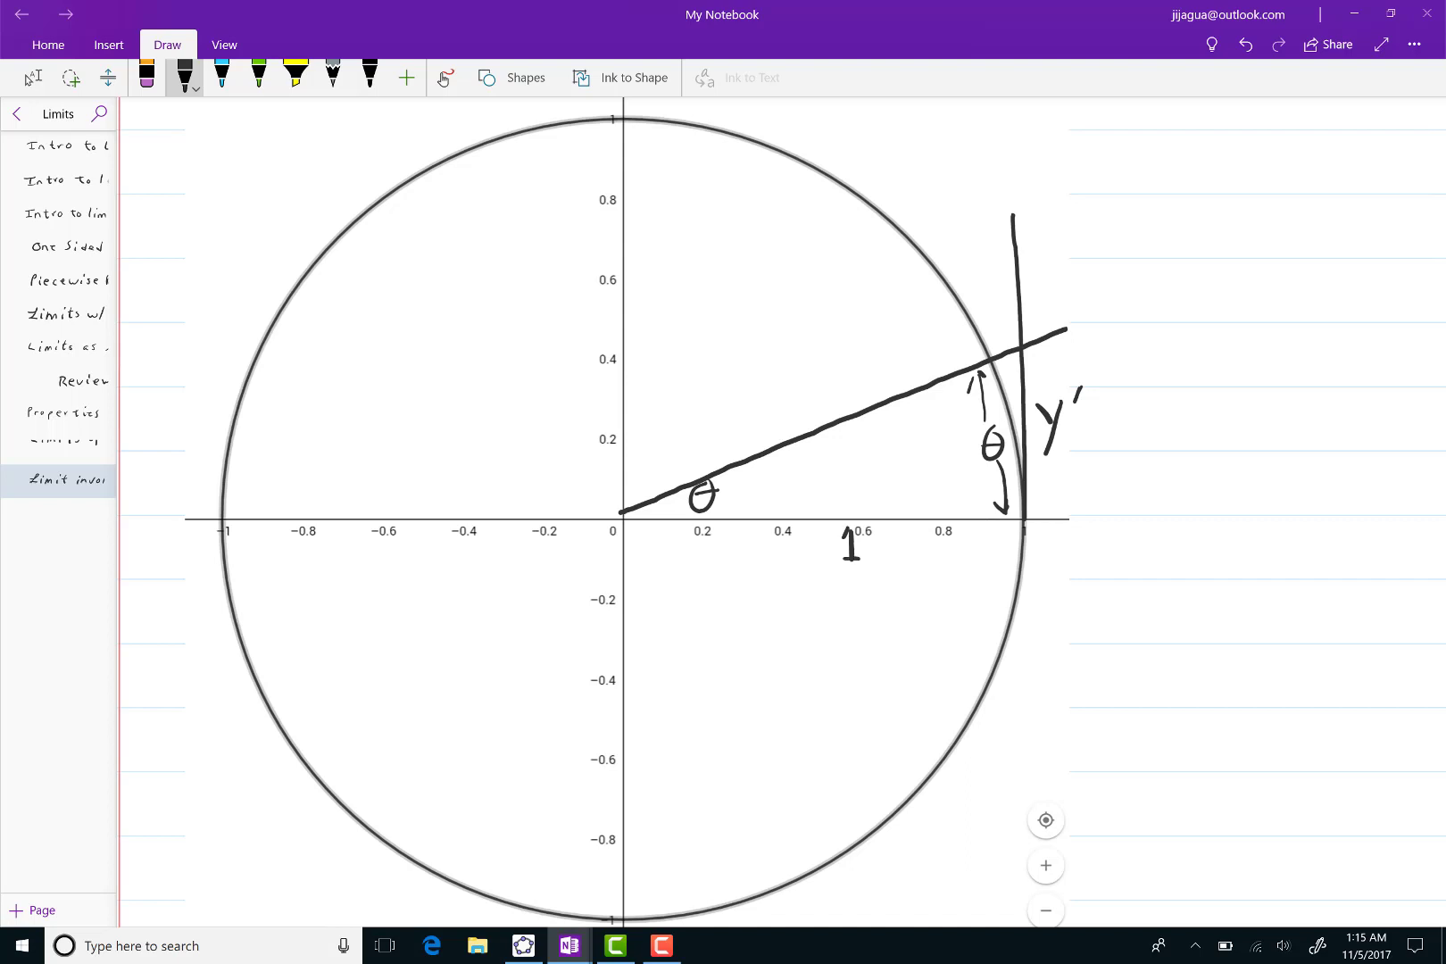
Label the tangent segment tan θ and write tan θ = opp/adj = y'/1, tan θ ≥ θ, sin θ/θ ≥ 1.
{"action": "type", "text": "ta"}
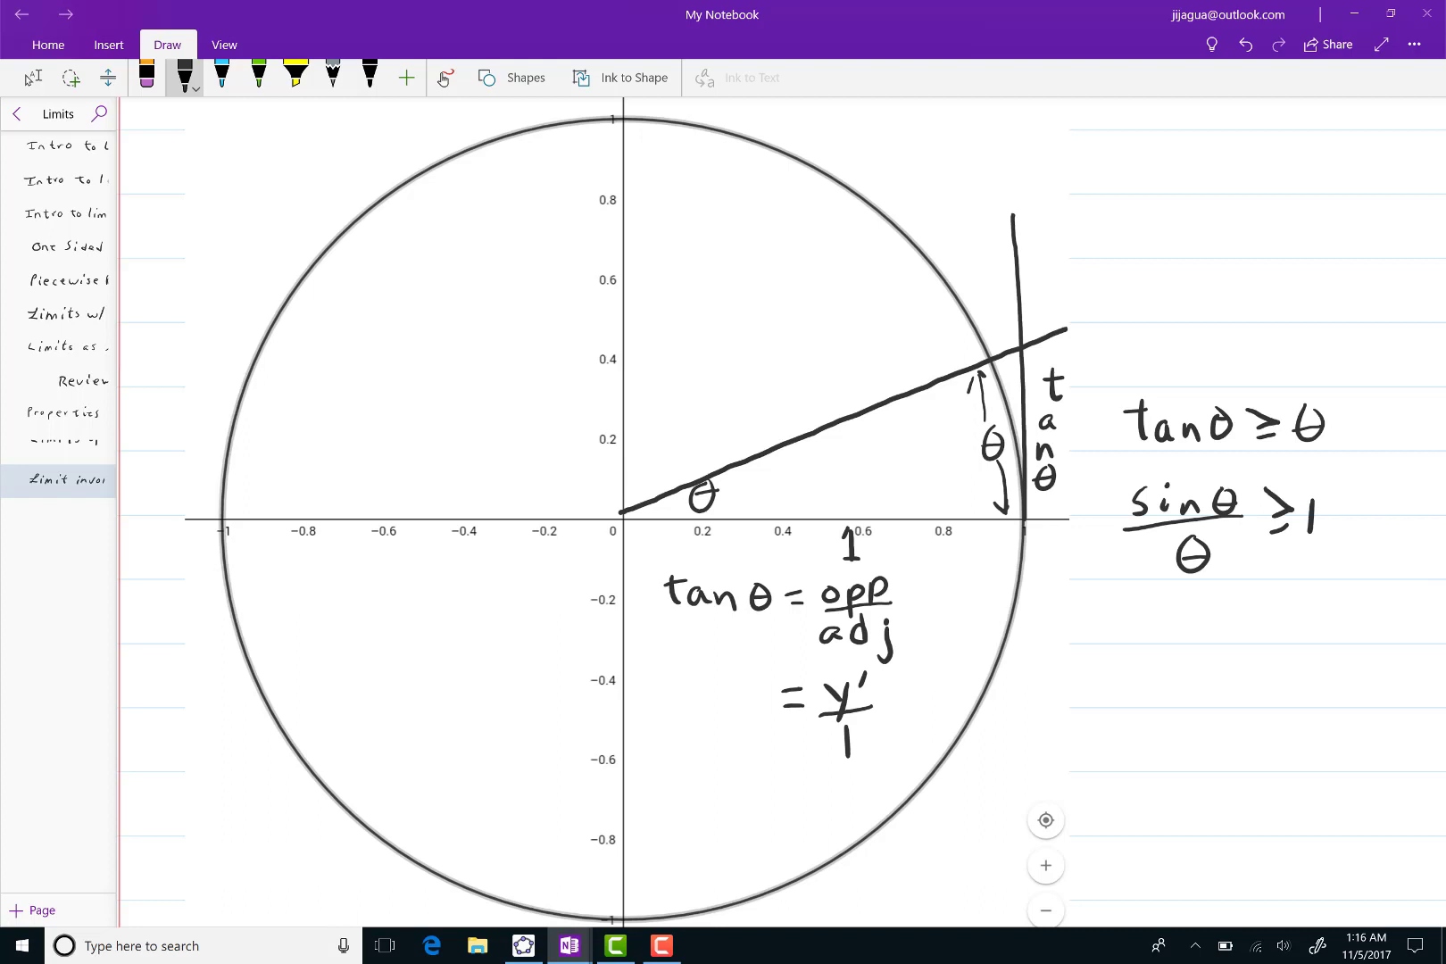
Replace the 1 so the inequality reads sin θ/θ ≥ cos θ, then scroll down the page.
{"action": "scroll", "scroll_direction": "down", "scroll_amount": 3}
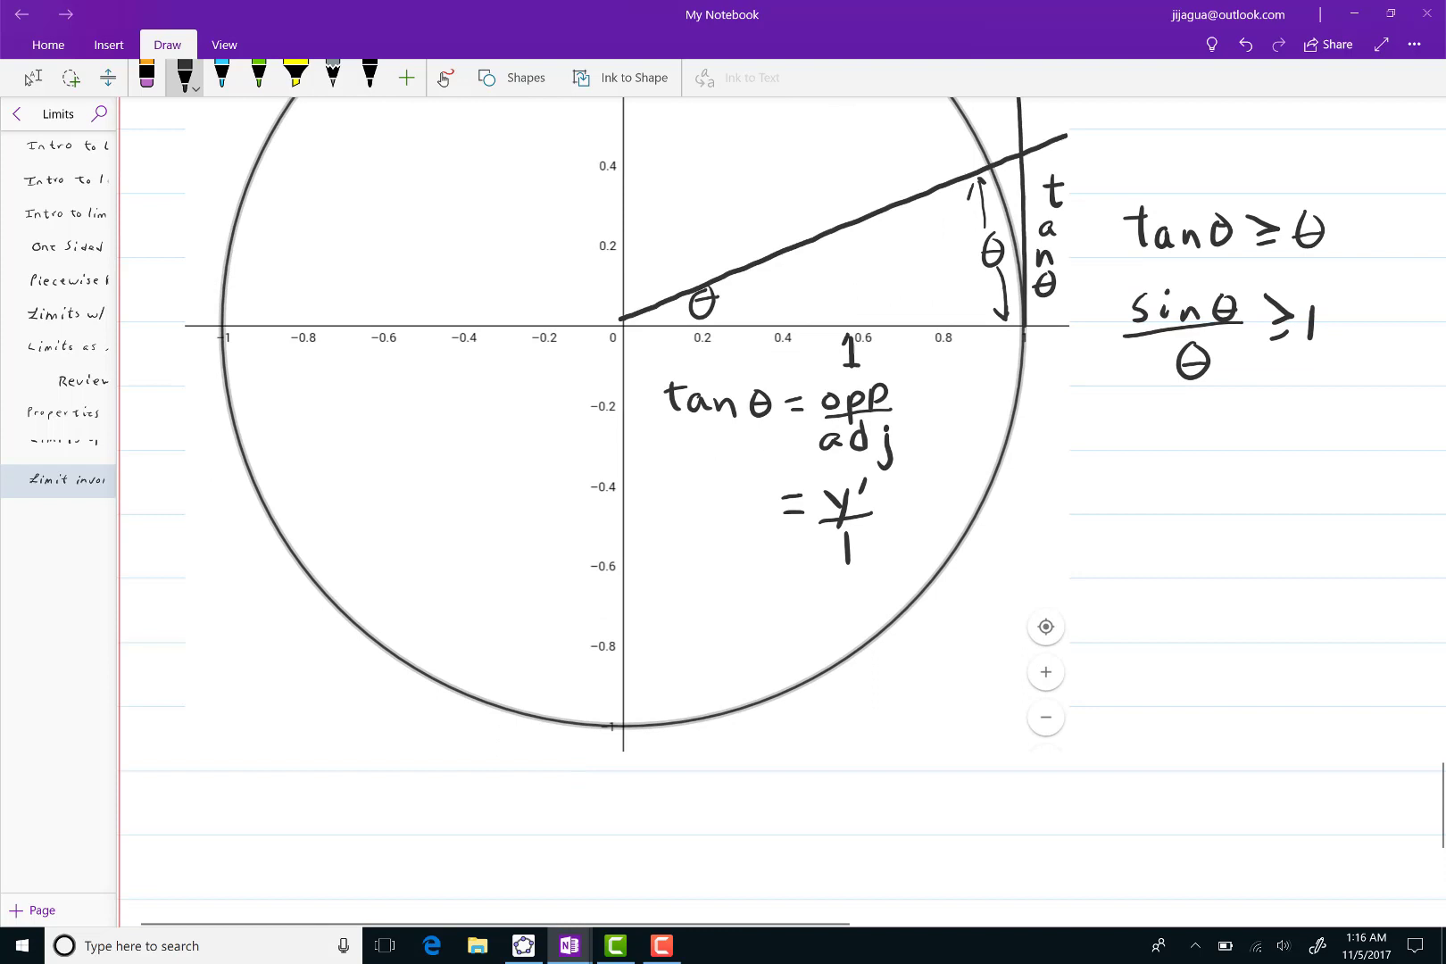
{"action": "scroll", "scroll_direction": "down", "scroll_amount": 3}
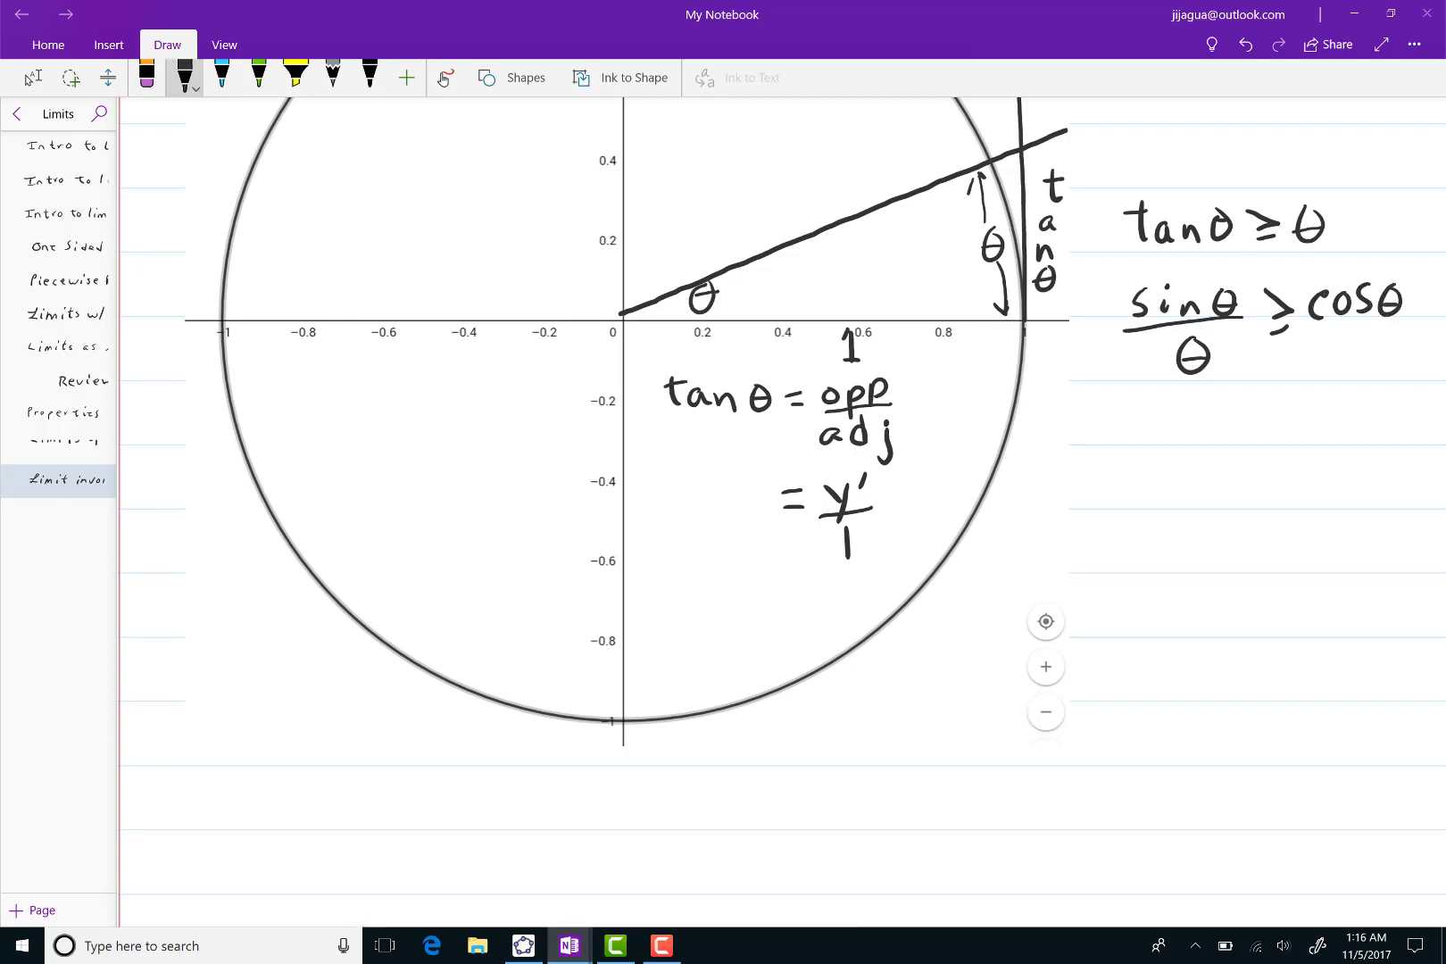
{"action": "scroll", "scroll_direction": "down", "scroll_amount": 3}
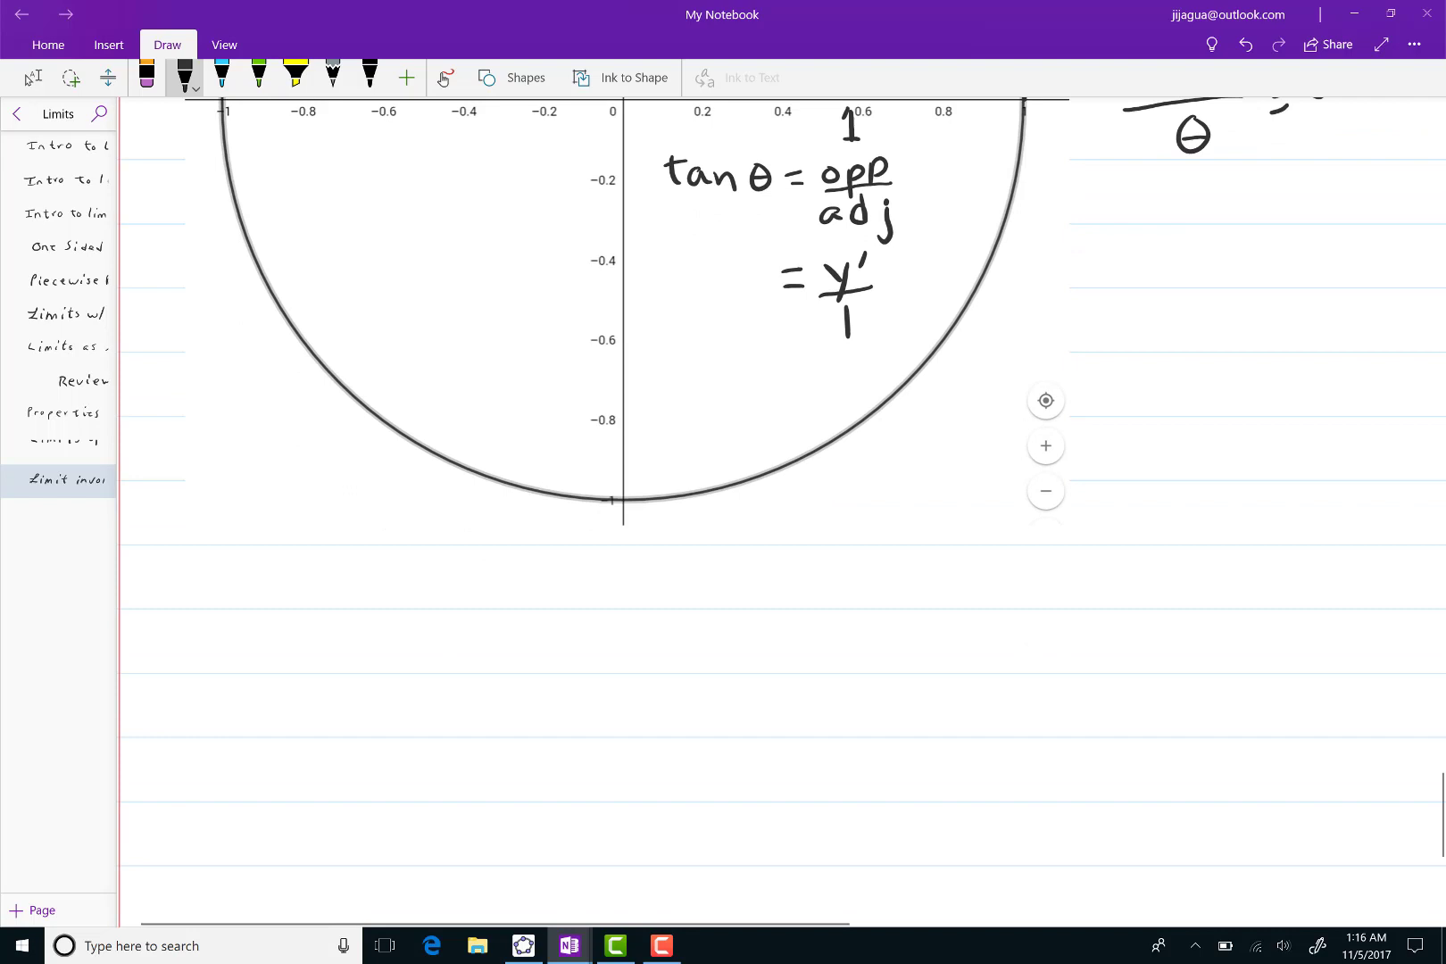